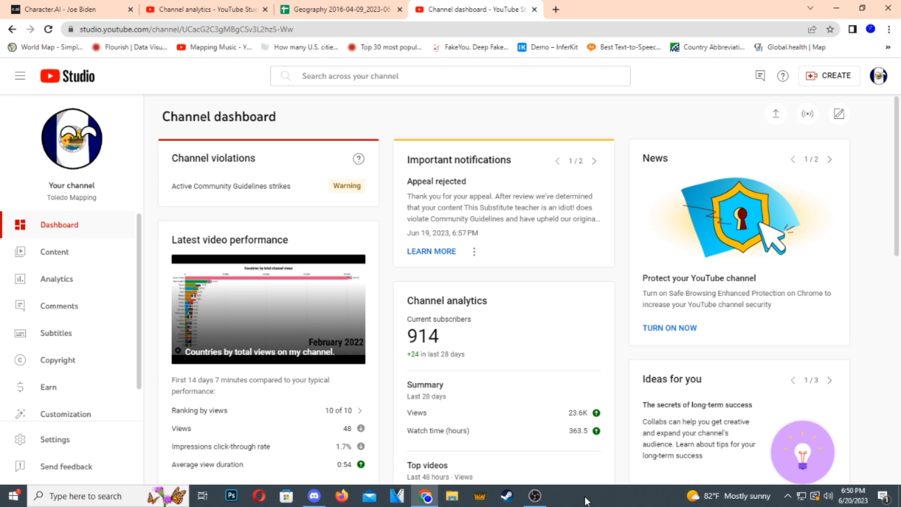
{"action": "mouse_move", "coordinate": [354, 201]}
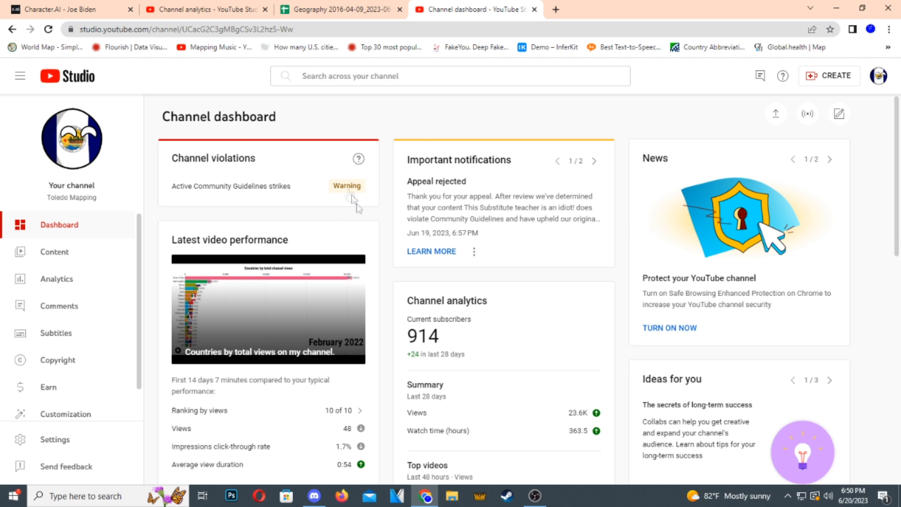
{"action": "mouse_move", "coordinate": [342, 195]}
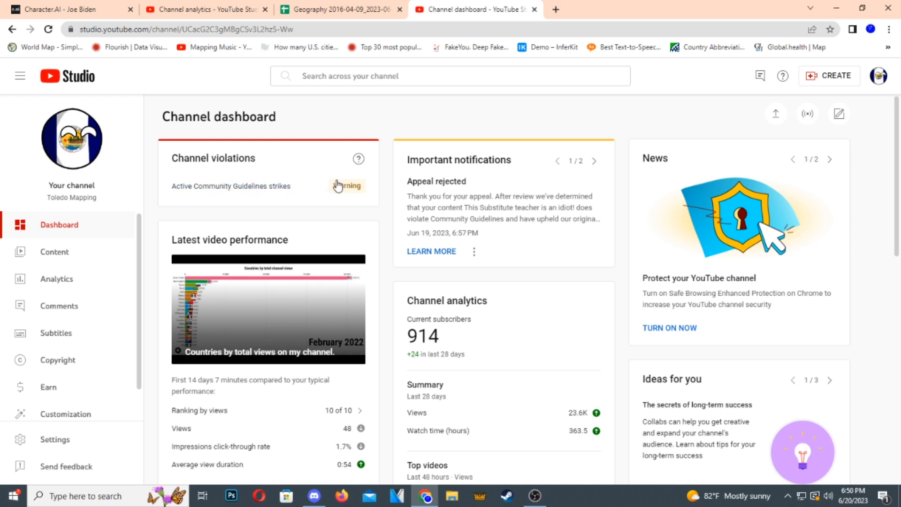
Show the Community Guidelines strikes details for the June 19, 2023 child safety warning with rejected appeal
{"action": "left_click", "coordinate": [347, 184]}
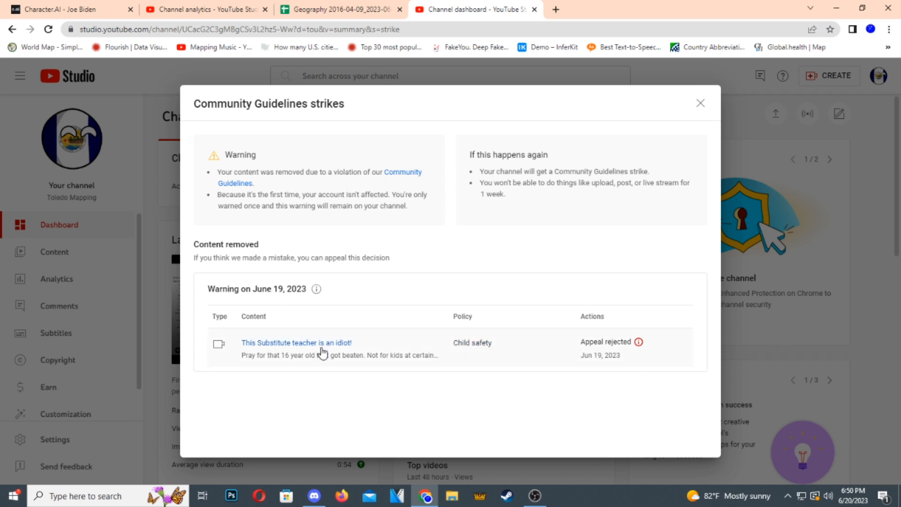
{"action": "mouse_move", "coordinate": [394, 410]}
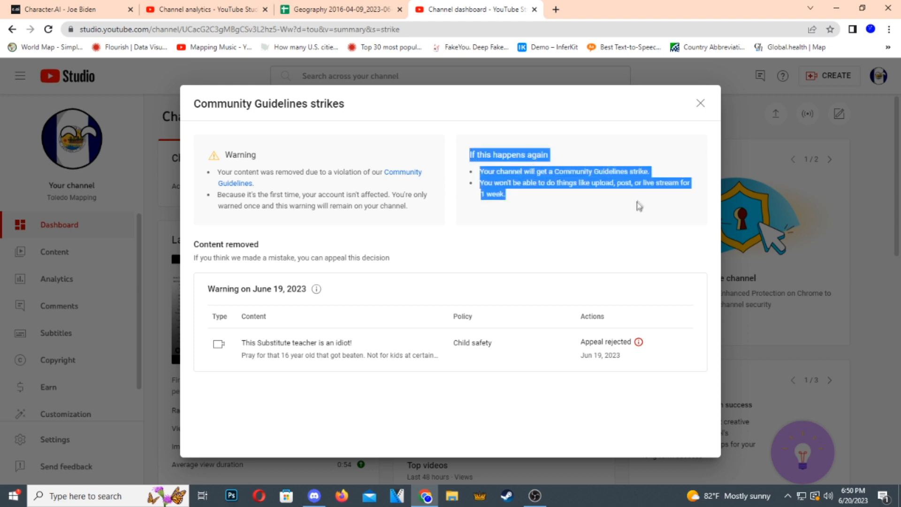
{"action": "left_click", "coordinate": [638, 205]}
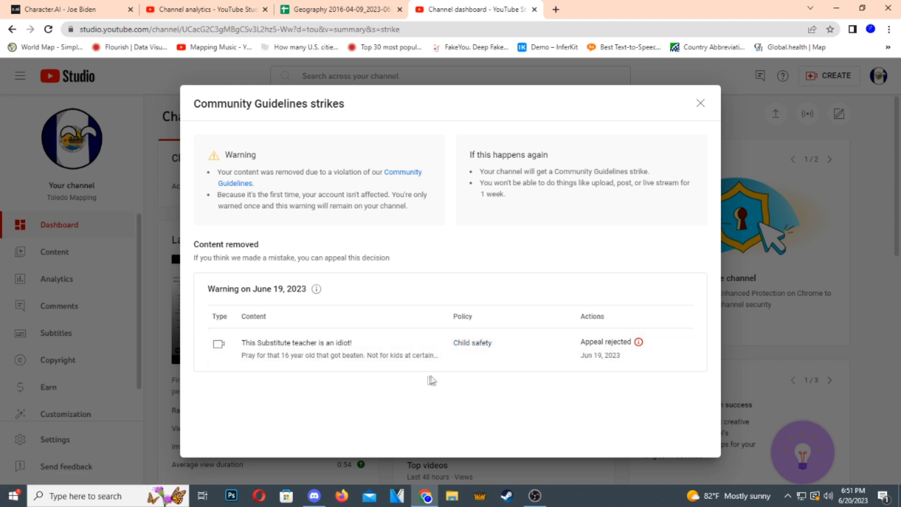
{"action": "mouse_move", "coordinate": [362, 382]}
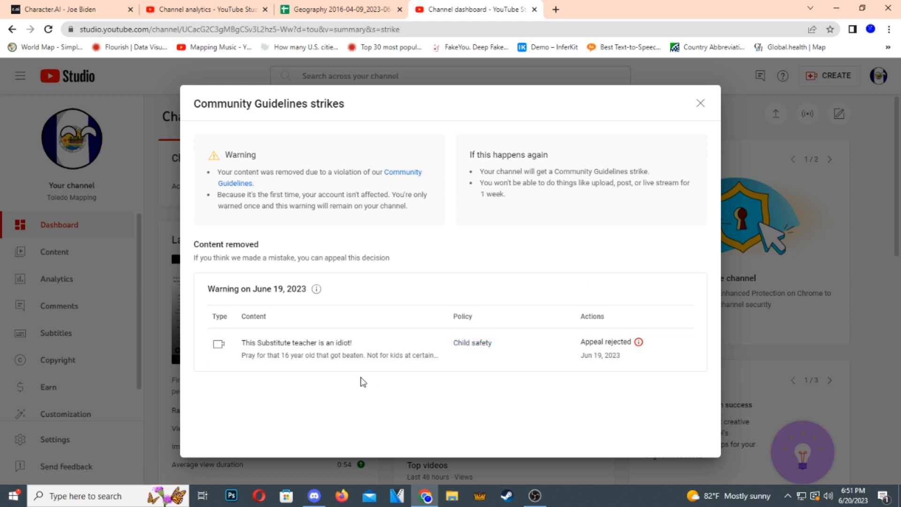